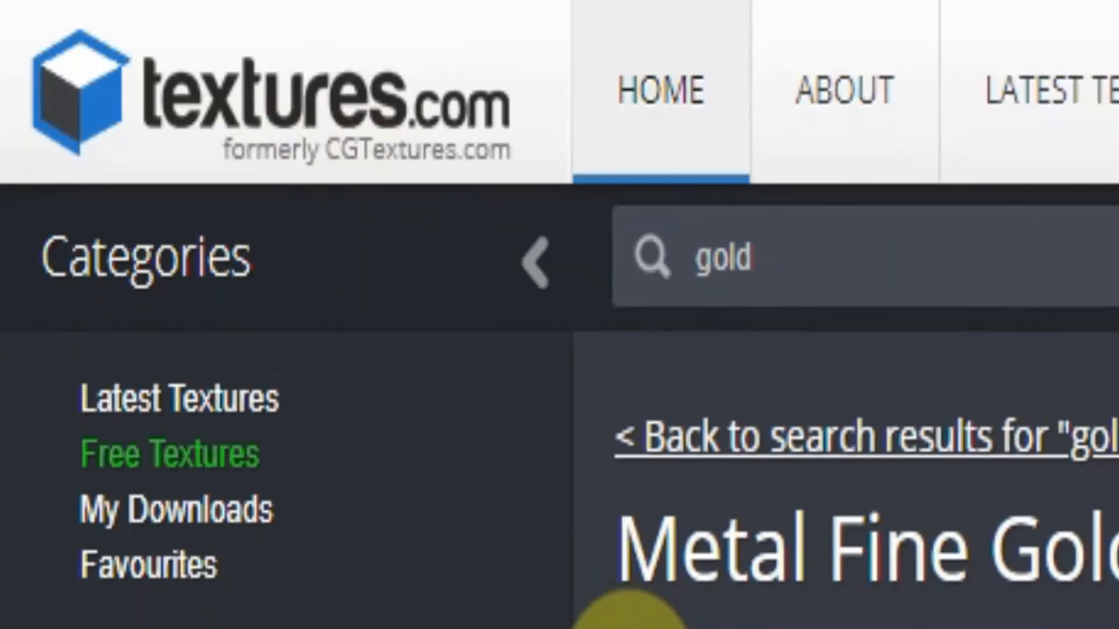
Add a circle mesh at the origin, rotated 90° on X so it stands upright.
scroll(down, 3)
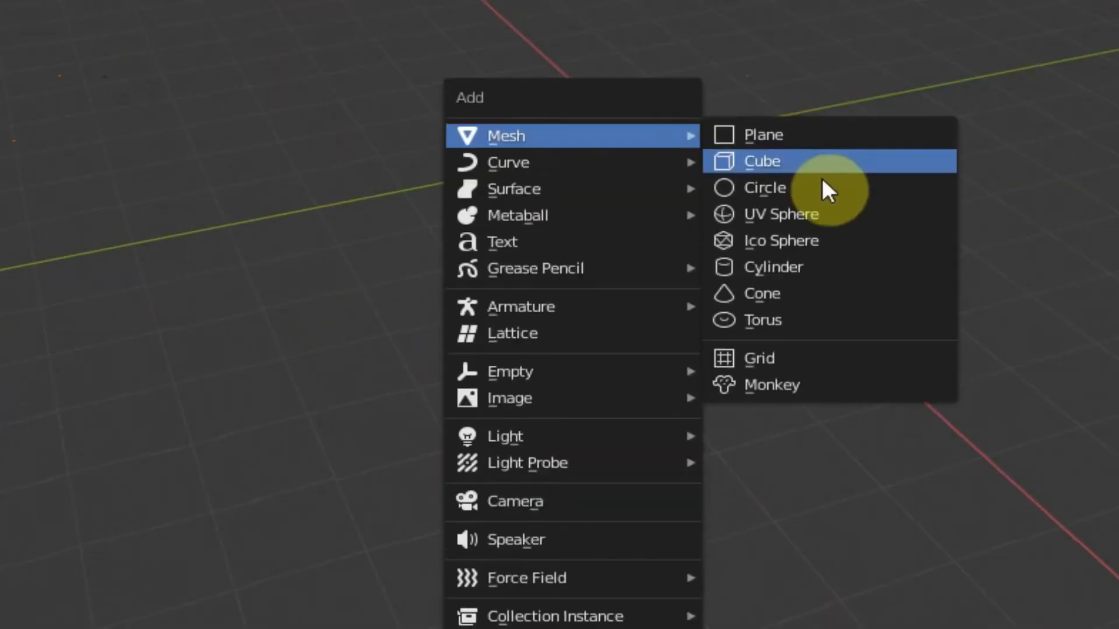
click(766, 187)
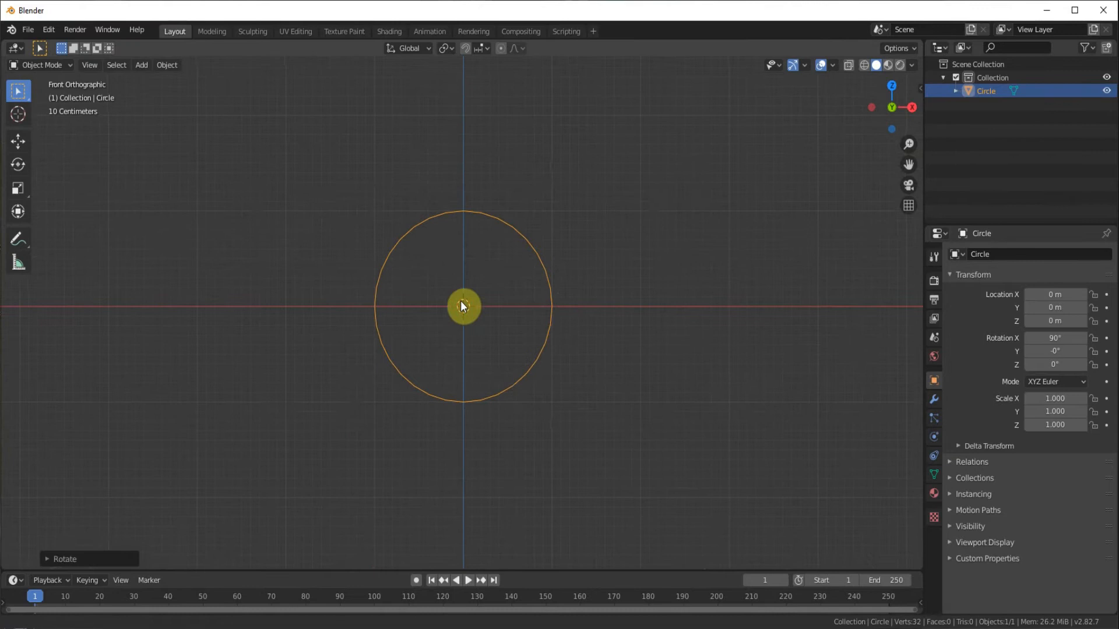
Extrude and scale the circle's edge in Edit Mode into a flat ring band.
key(Tab)
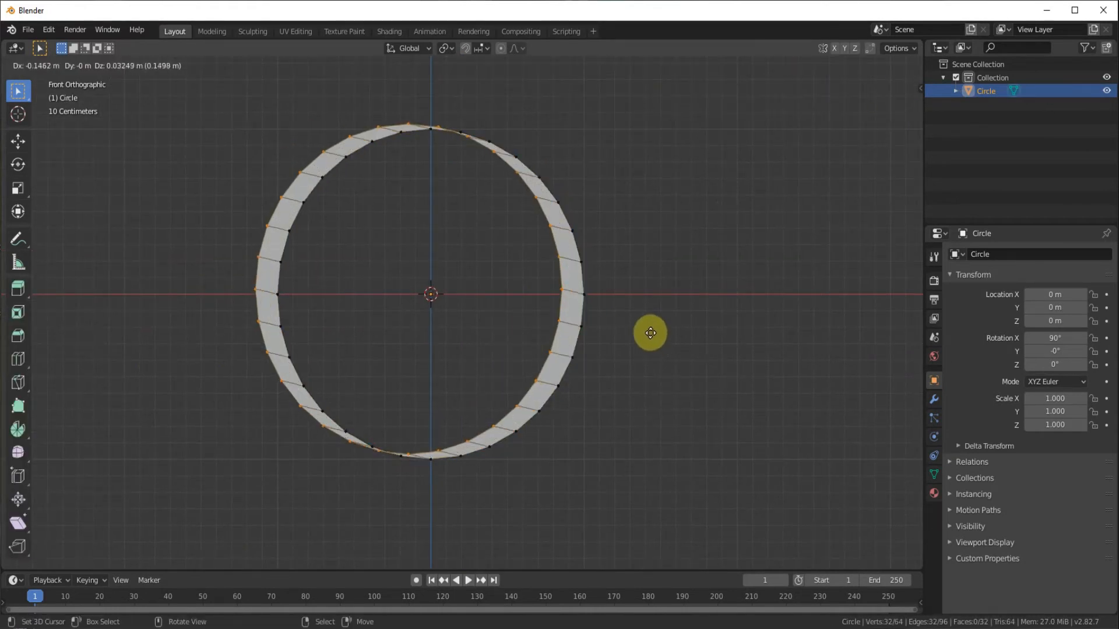
drag(649, 333, 630, 333)
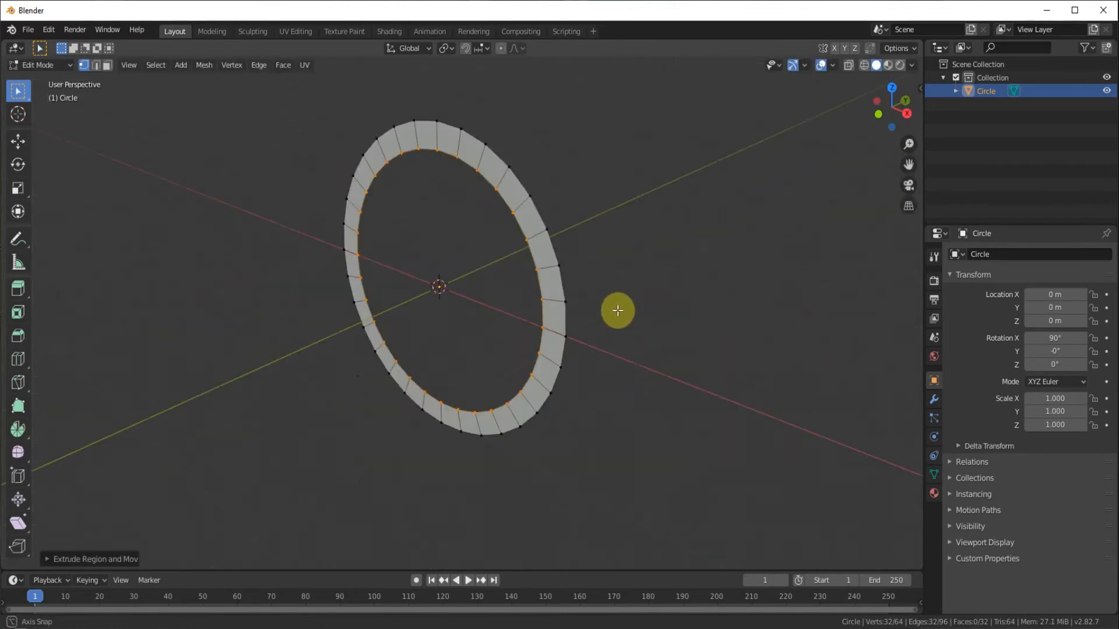
drag(618, 310, 535, 339)
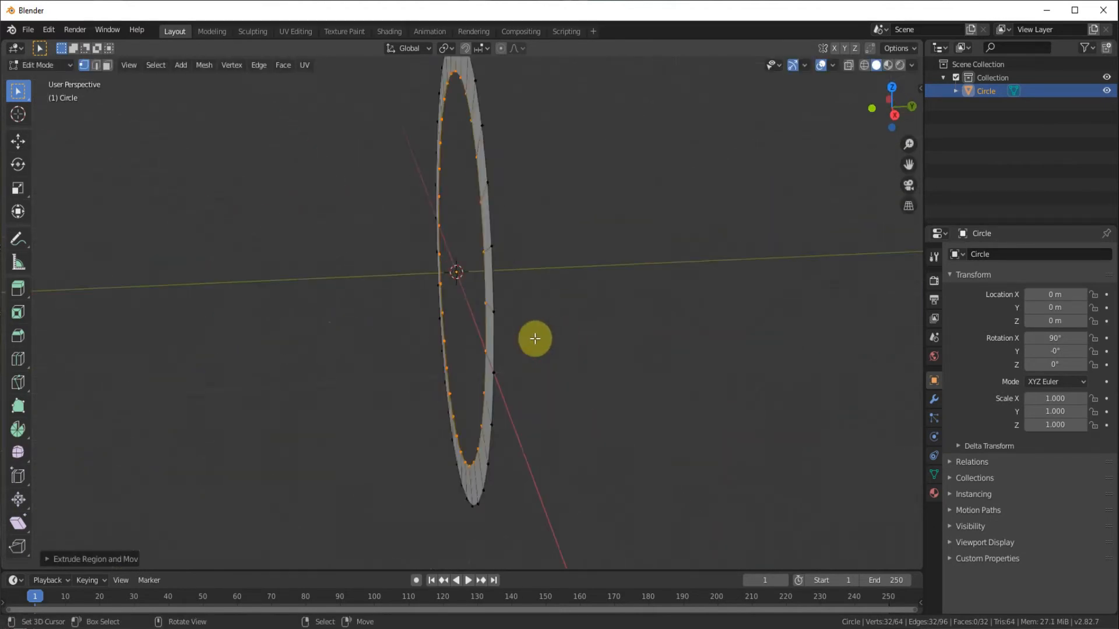
key(Tab)
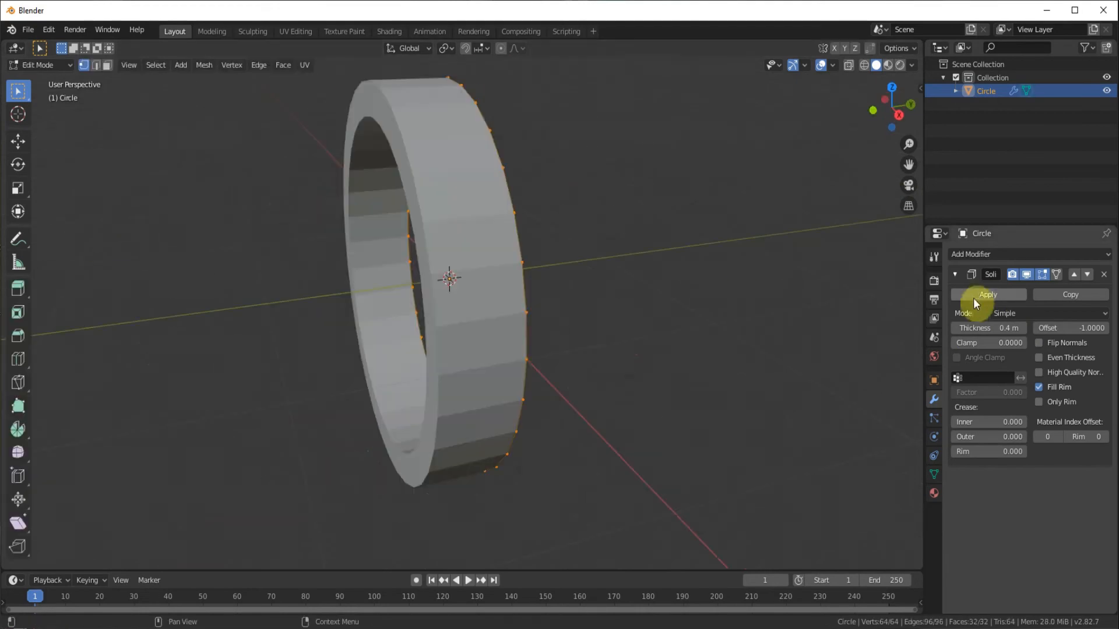
Apply the 0.4 m Solidify modifier so the ring becomes a permanent solid mesh.
click(988, 293)
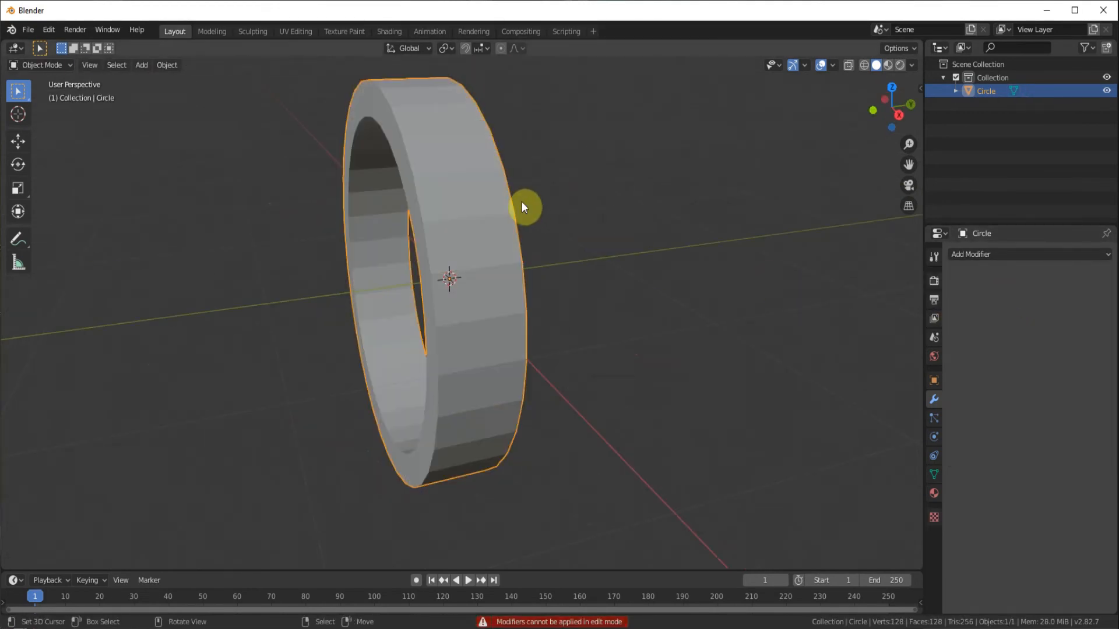
drag(526, 206, 557, 183)
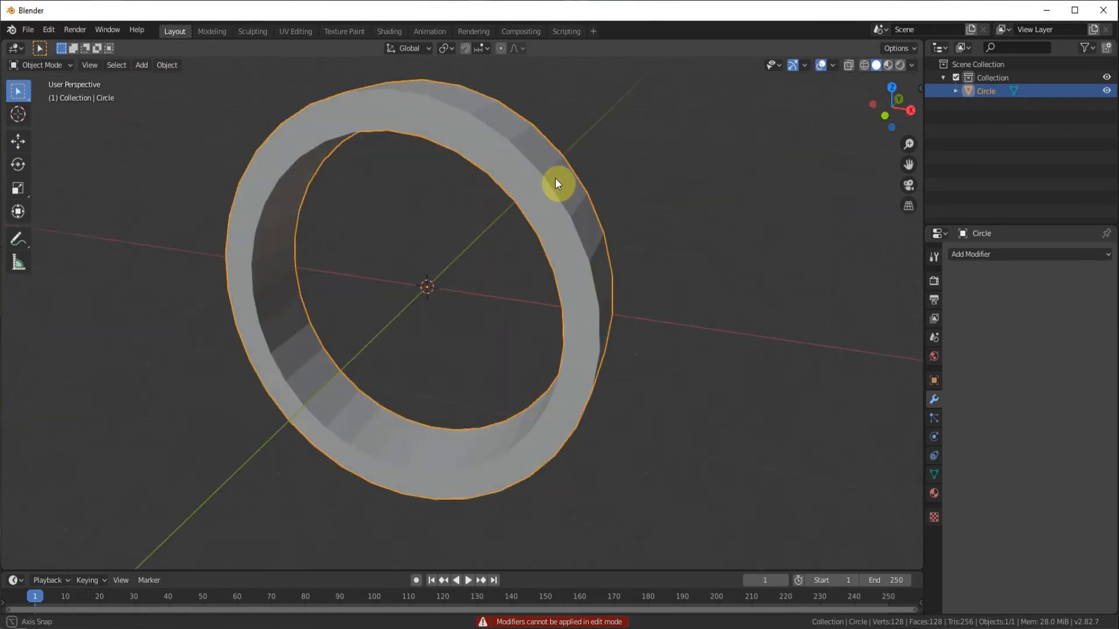
Create a material named GOLD! and place an Image Texture node feeding a Normal Map.
click(388, 31)
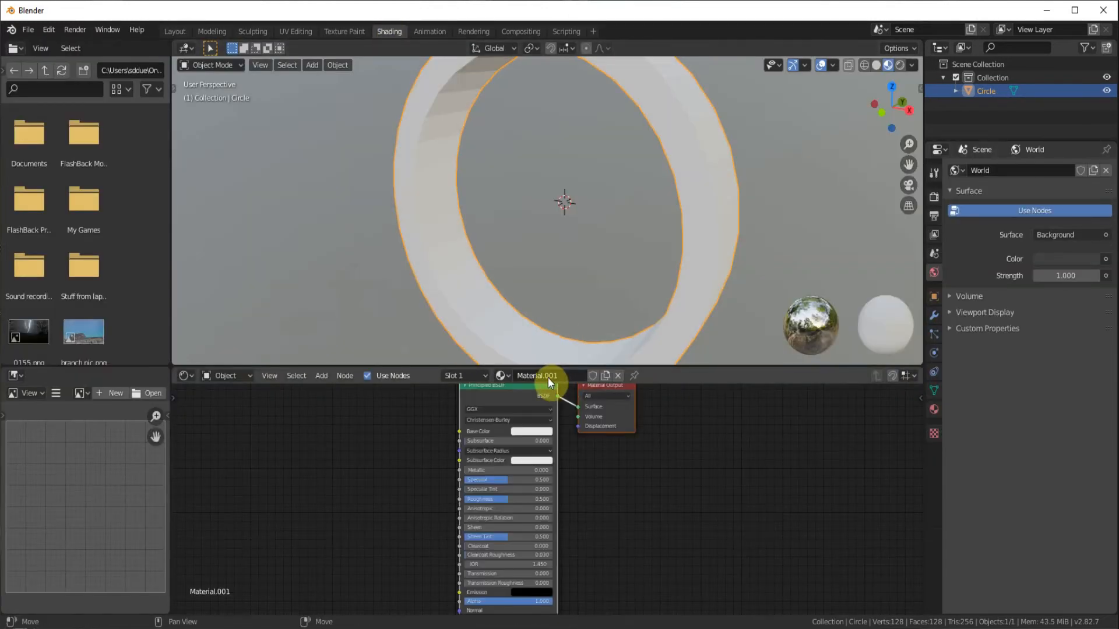
text(GOLD!)
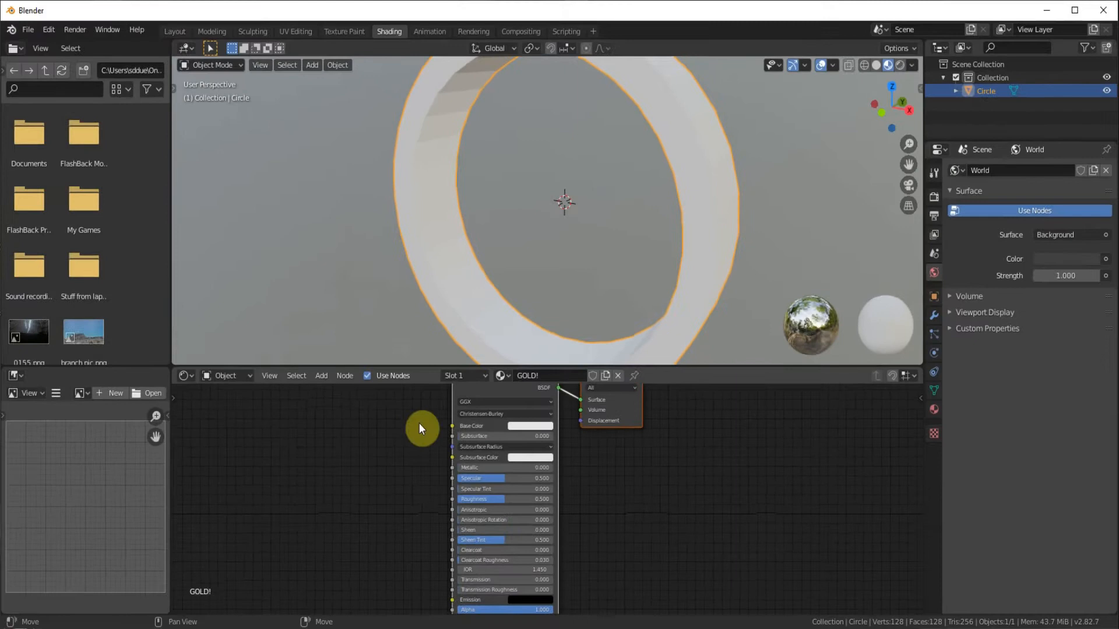
text(ima)
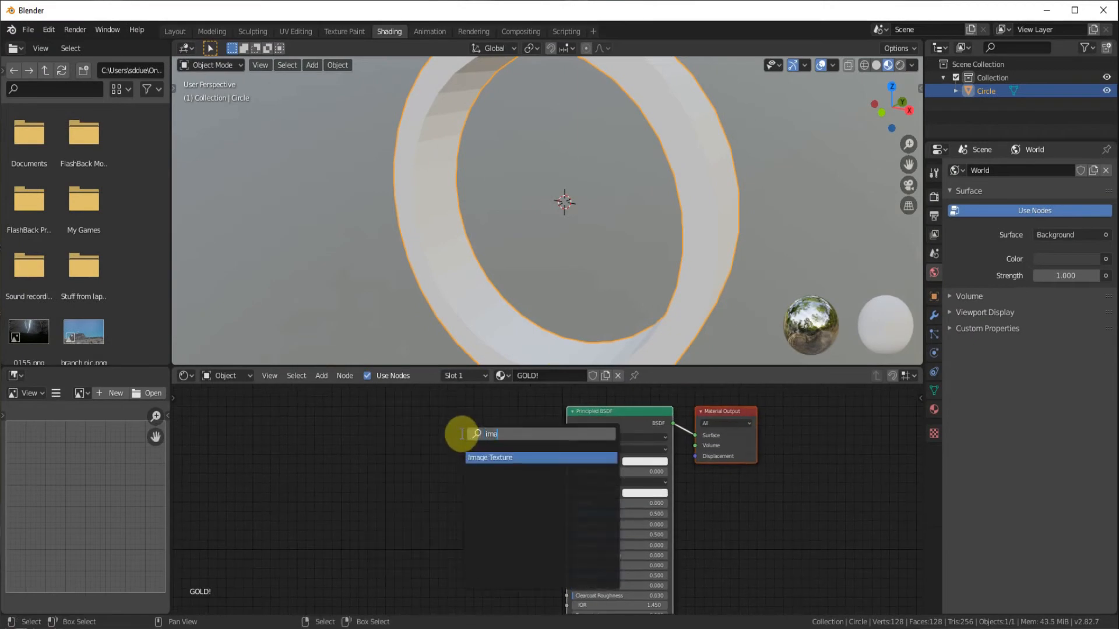
click(489, 457)
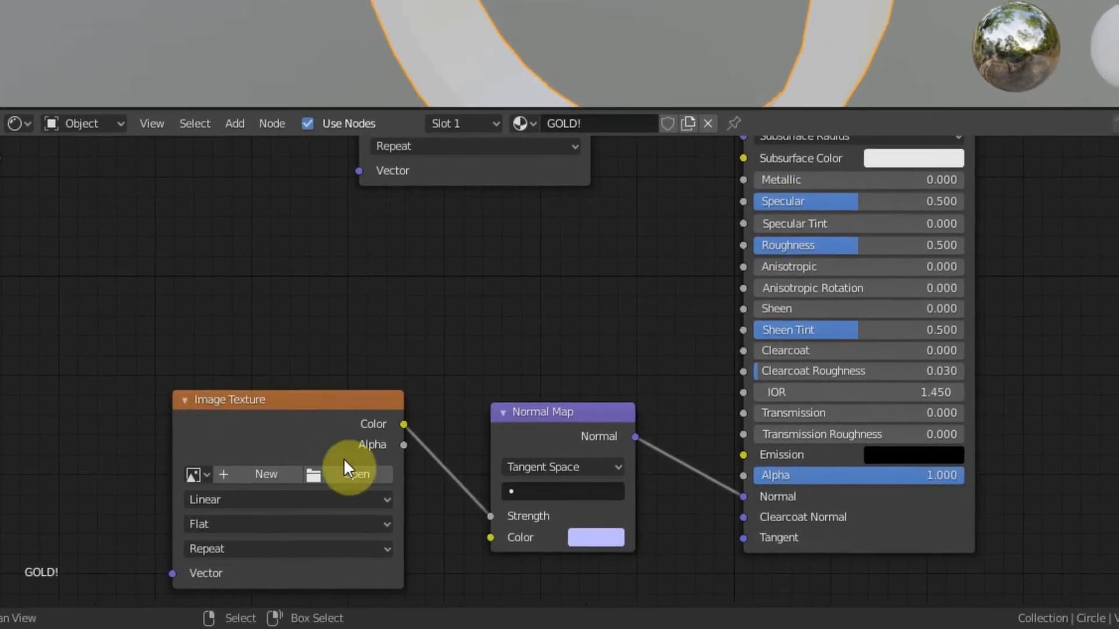
Load the gold normal .tif from the Textures folder and browse for the base-colour albedo image.
click(349, 474)
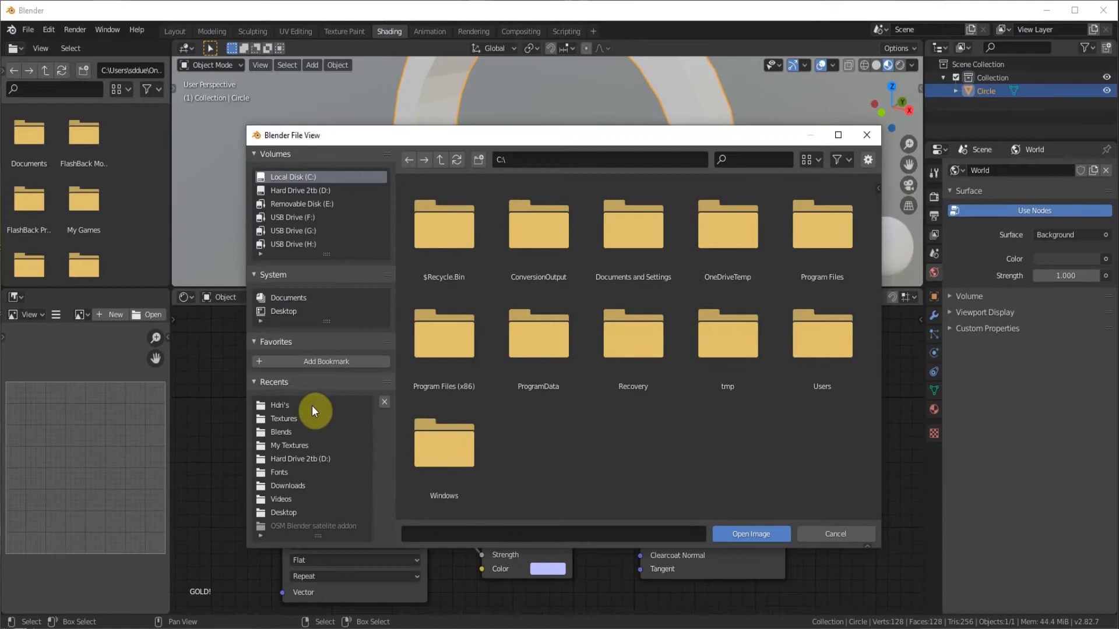
click(283, 419)
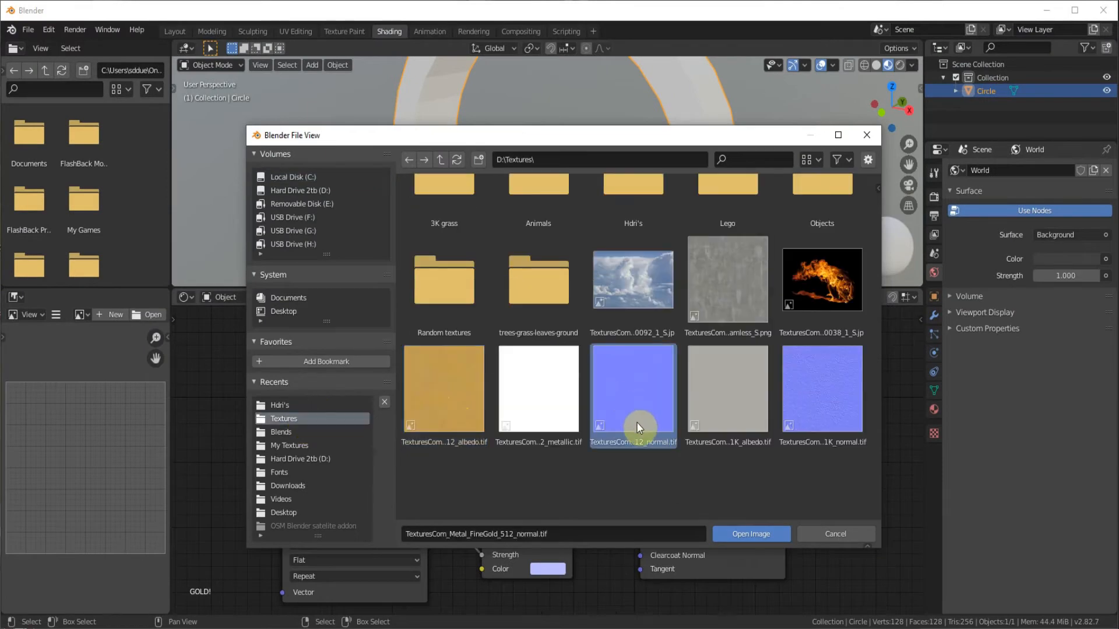
click(749, 533)
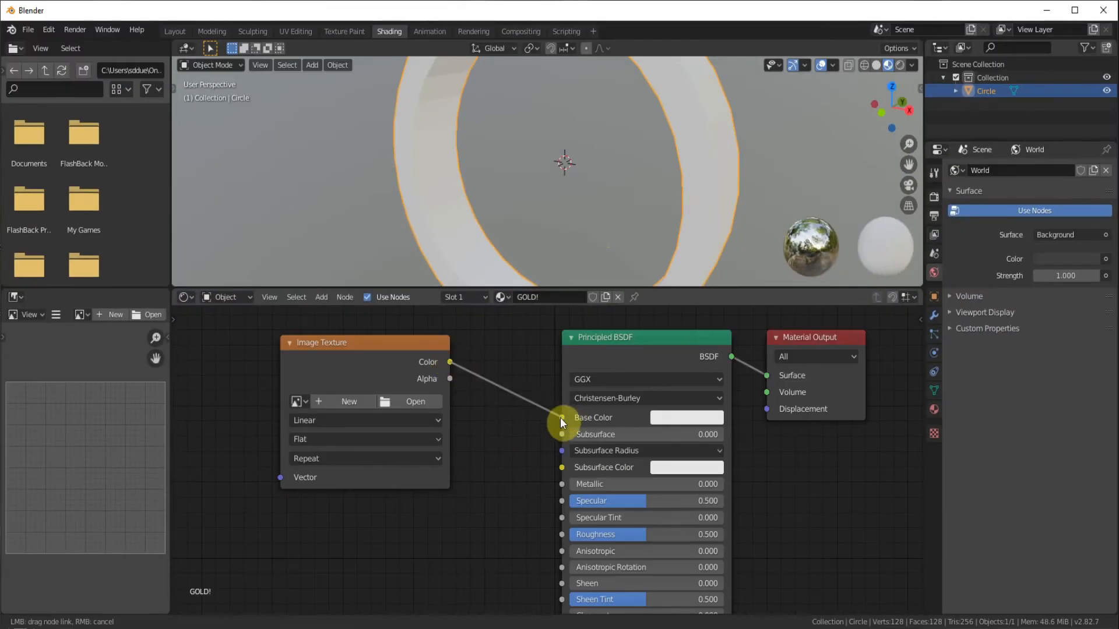
click(414, 401)
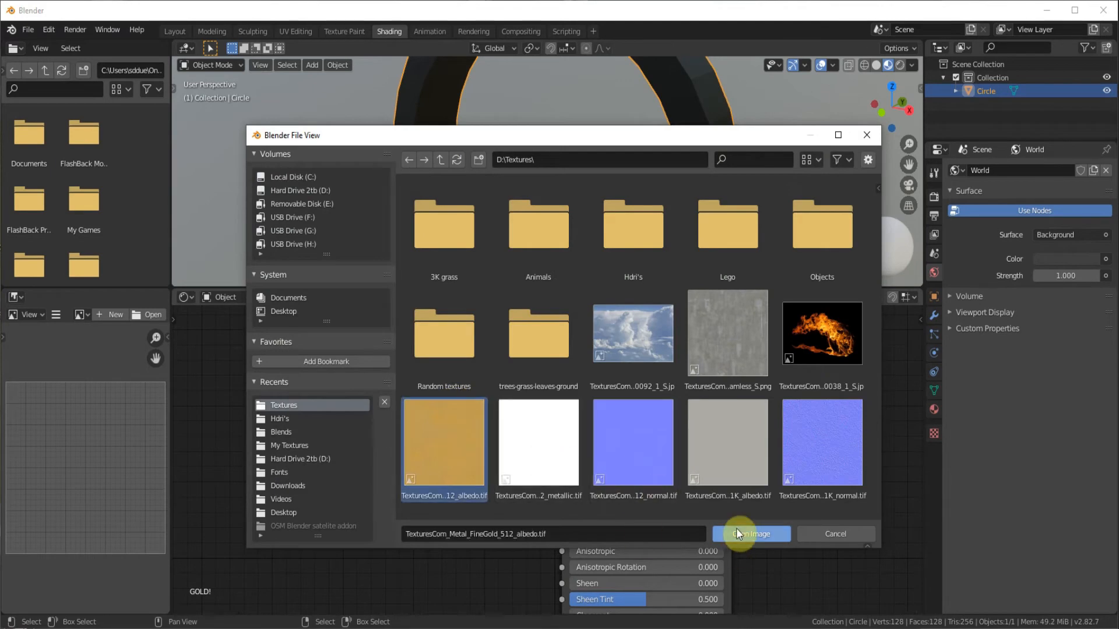
Load the gold albedo image and set Metallic to 1.0 and Roughness to 0.0.
click(751, 534)
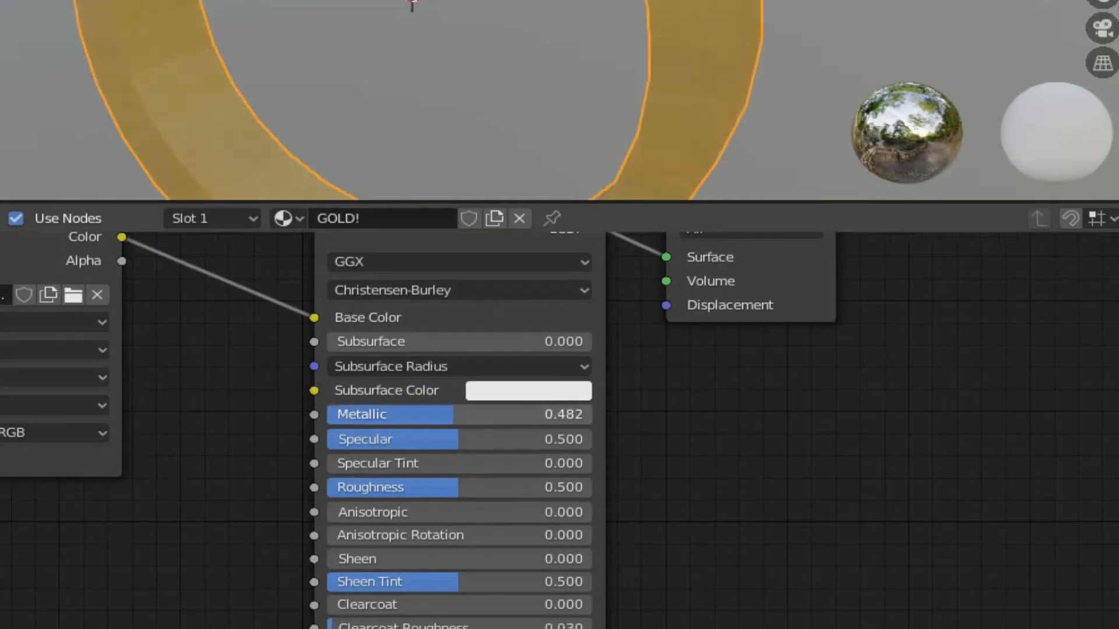
drag(428, 413, 592, 414)
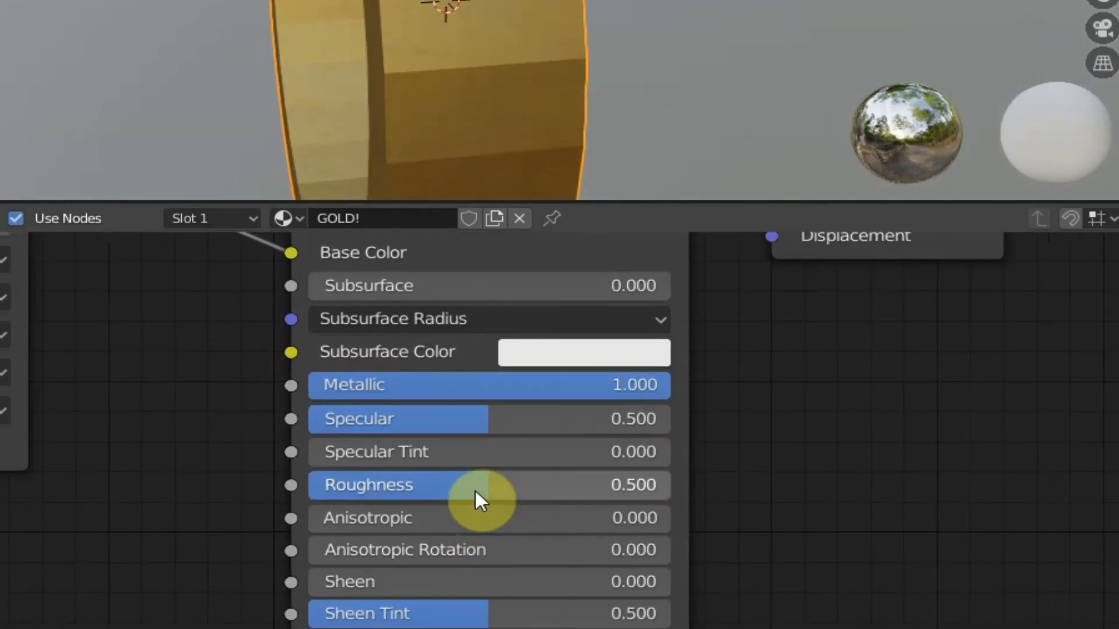
drag(485, 484, 318, 485)
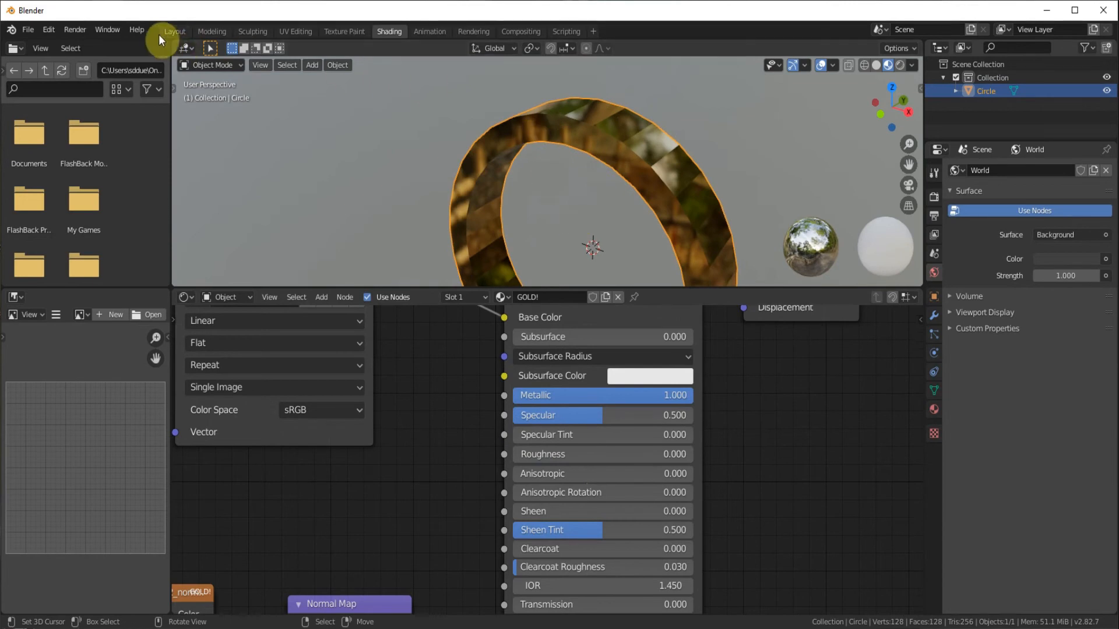
In Layout, shade the ring smooth and add a Subdivision Surface modifier.
click(174, 31)
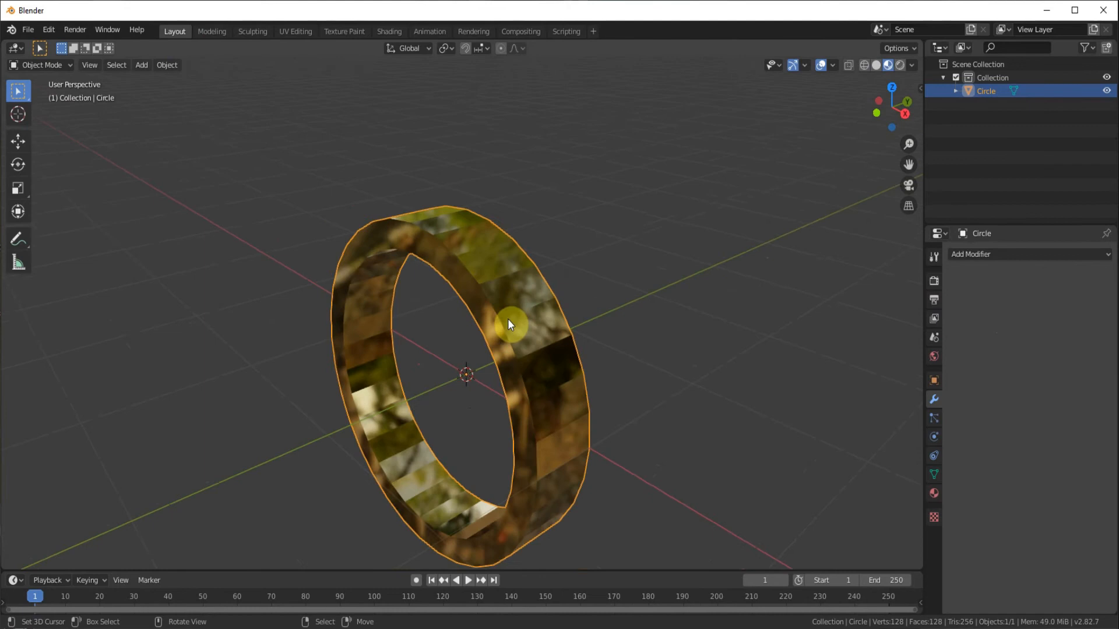
right_click(510, 324)
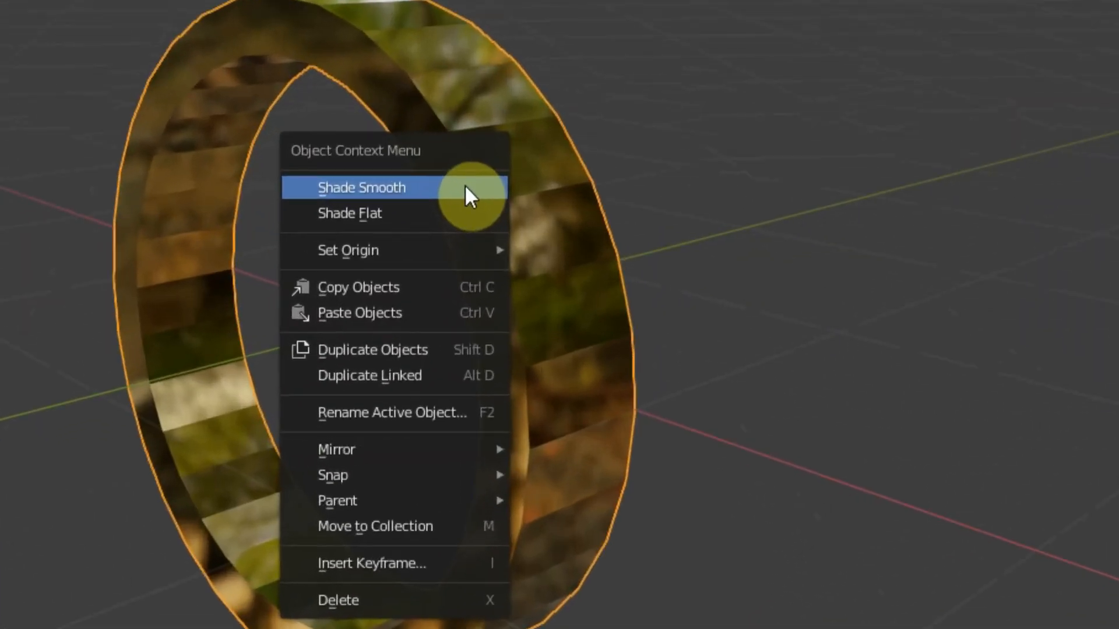
click(361, 187)
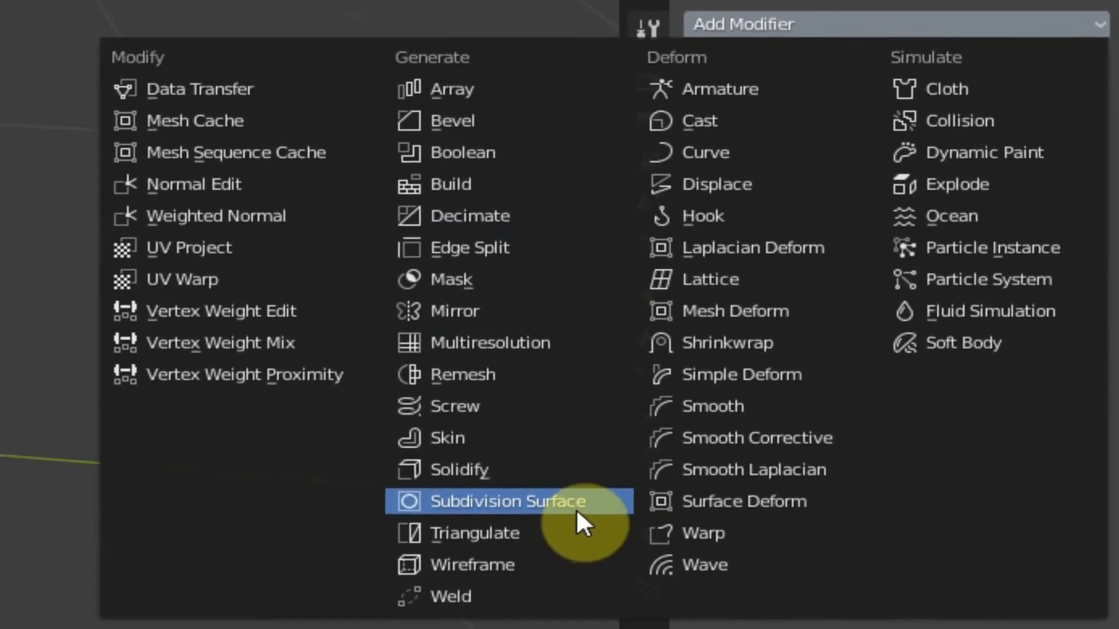
click(507, 501)
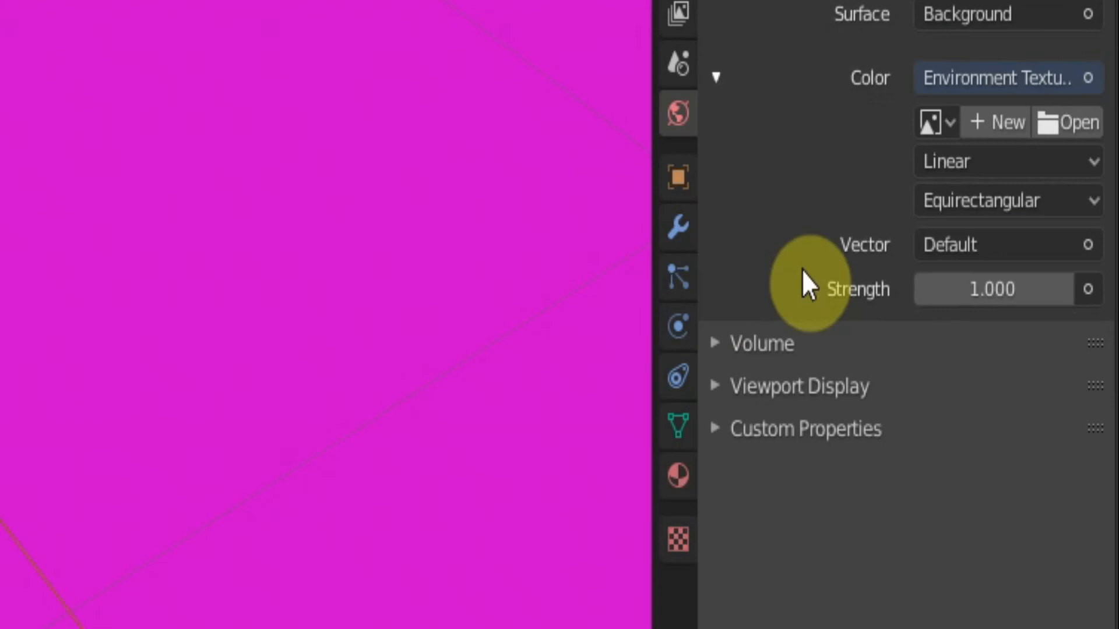
Set the world colour to an Environment Texture and browse a recent texture folder for the HDRI.
click(1078, 121)
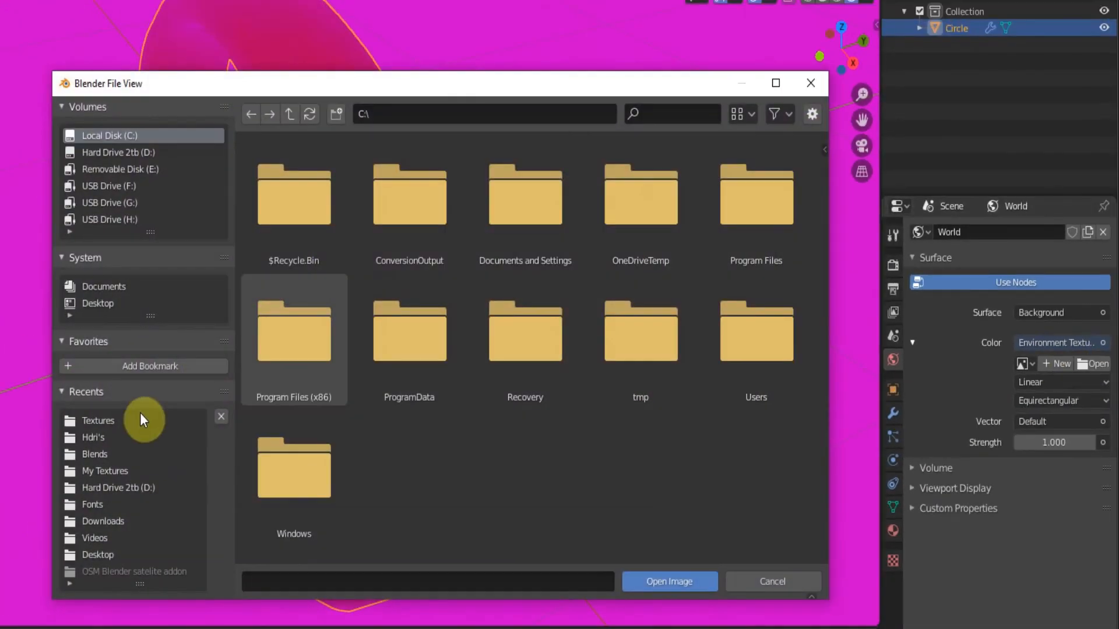
click(92, 438)
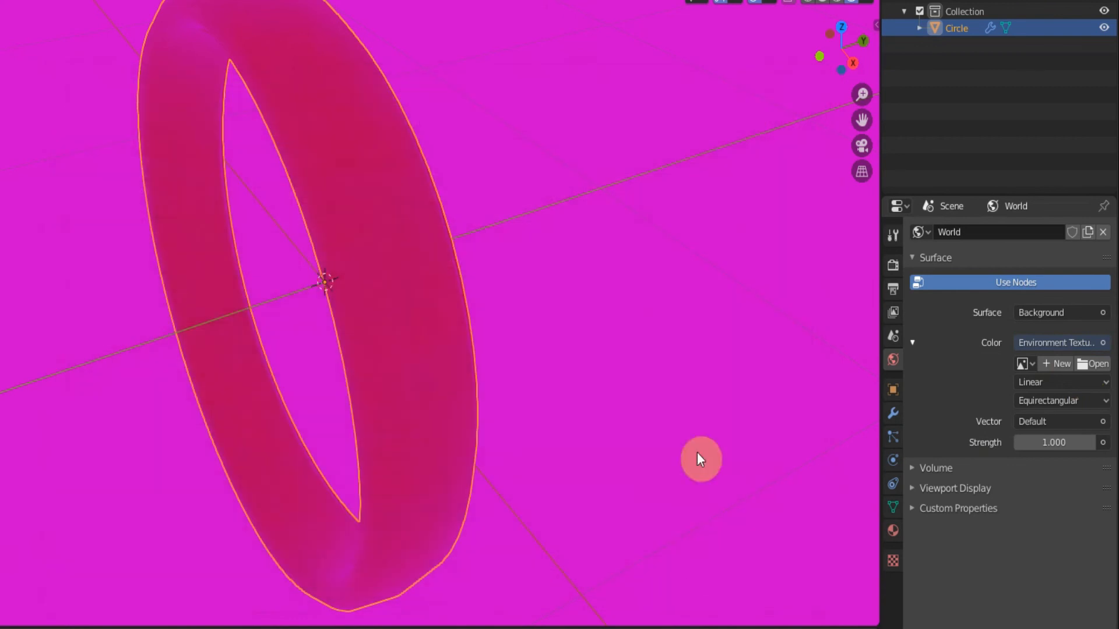
click(1093, 364)
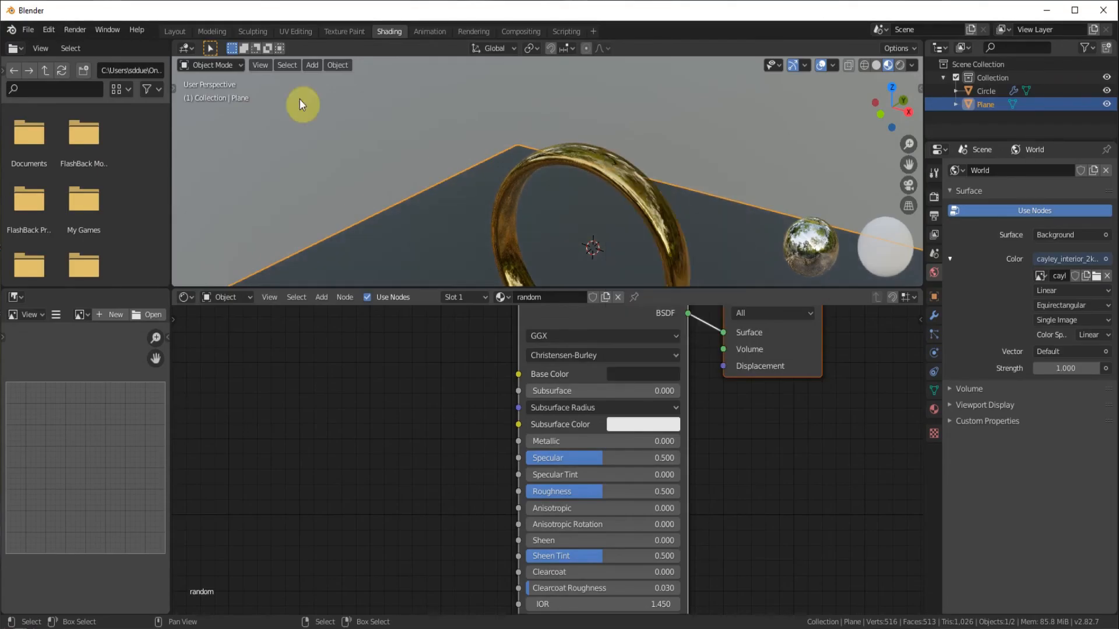
Return to Layout to view the gold ring on the plane rendered against the interior HDRI.
click(174, 31)
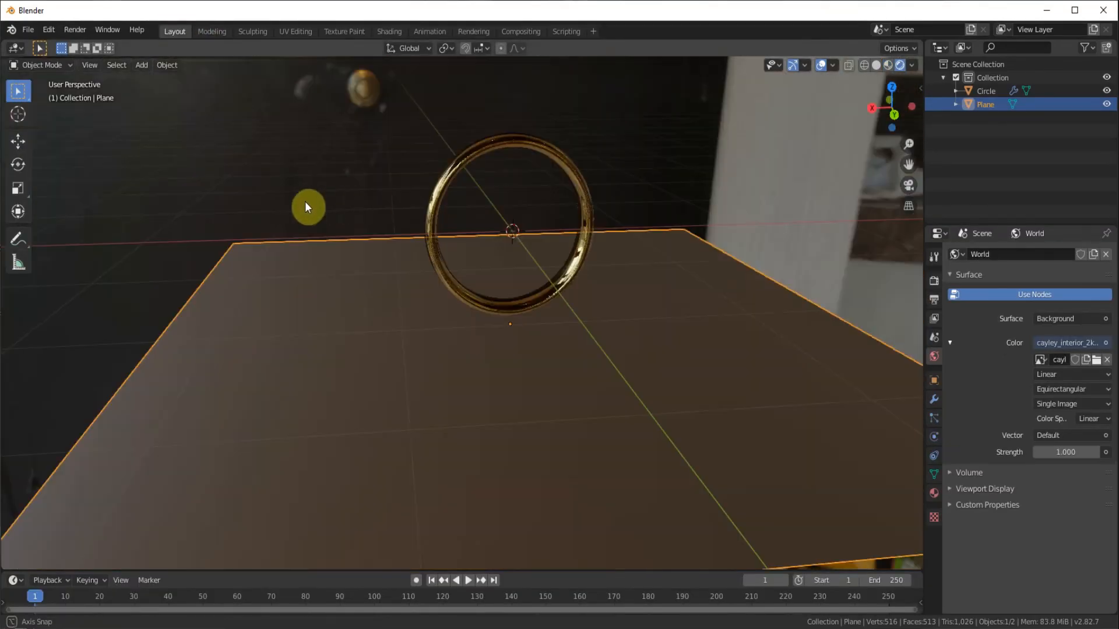